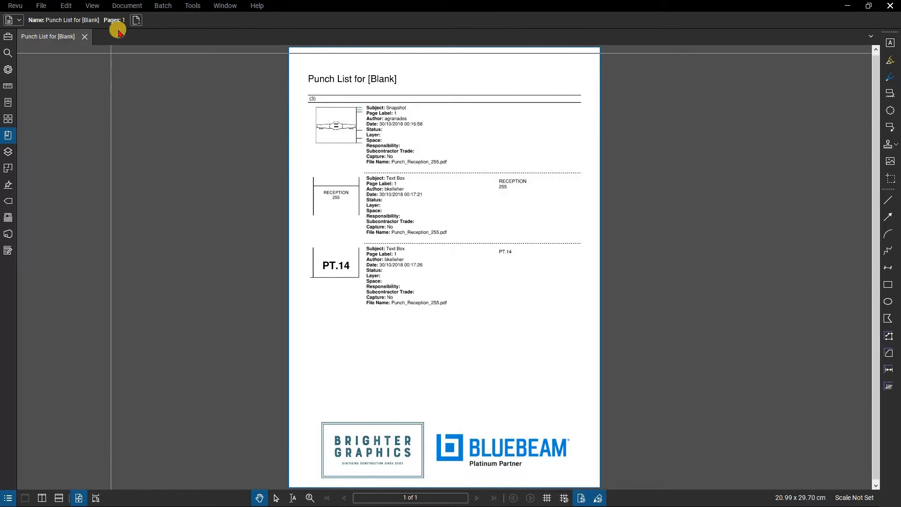
Launch Reduce File Size from the Document menu for the punch list PDF.
click(128, 5)
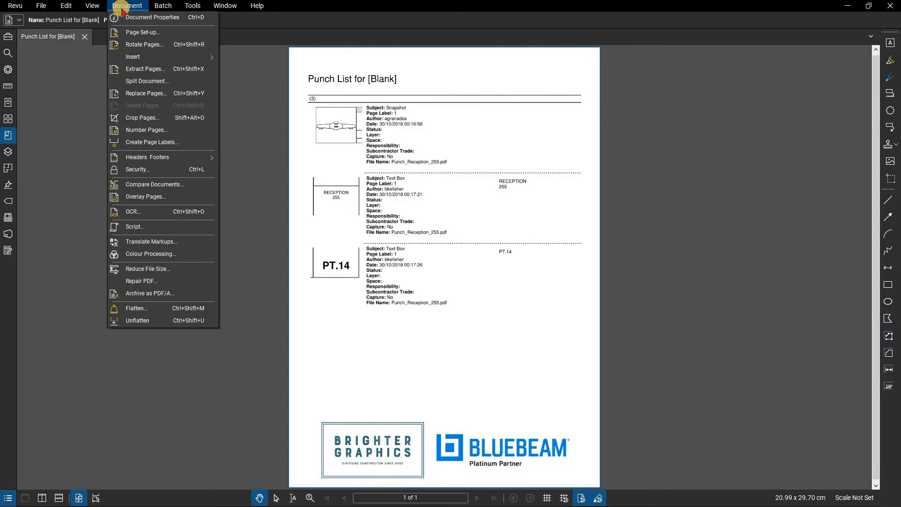
click(146, 268)
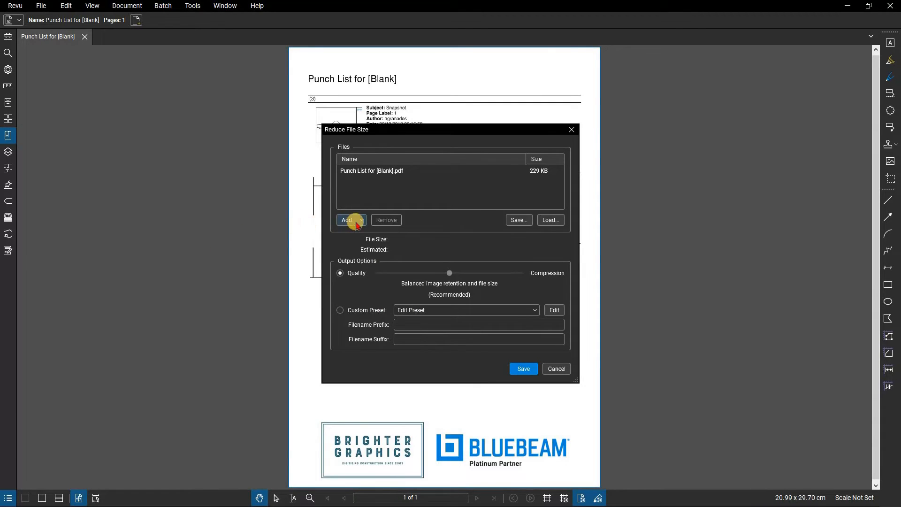
Select Punch List for [Blank].pdf to show its 234,692-byte size and 24% estimated reduction.
click(350, 220)
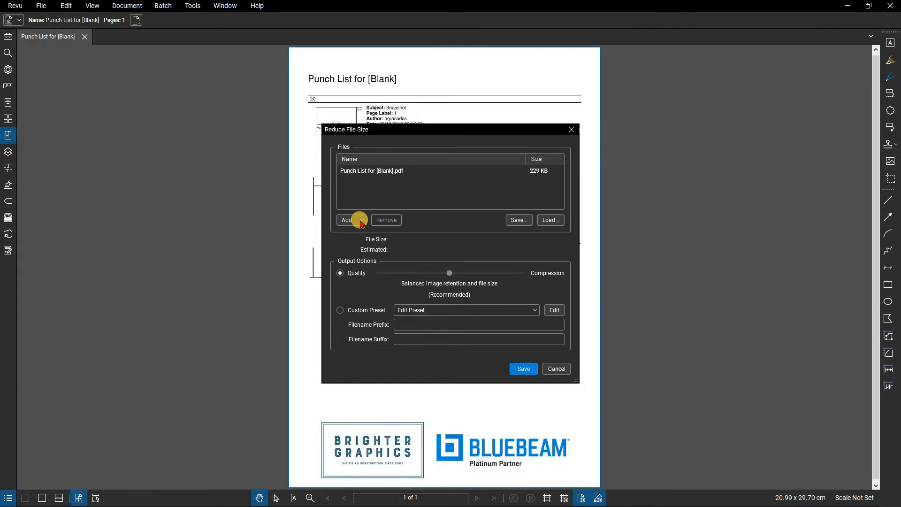
mouse_move(519, 220)
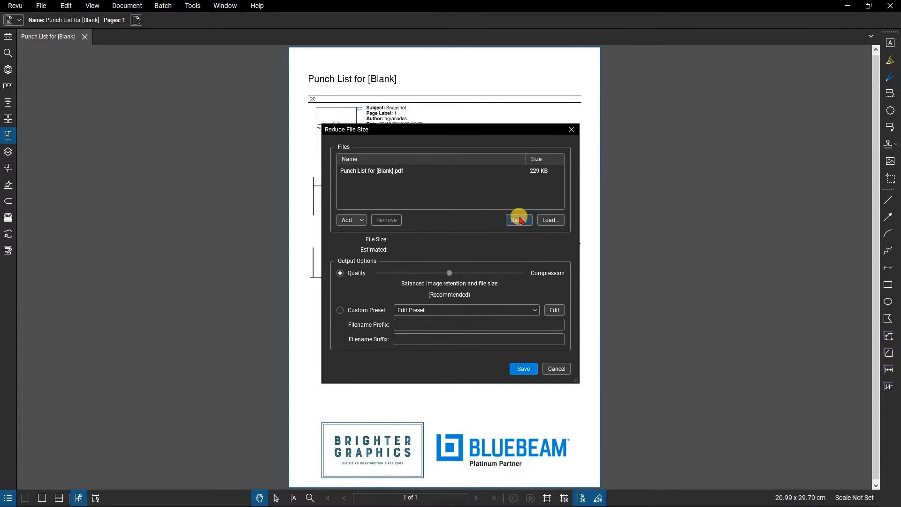
mouse_move(549, 220)
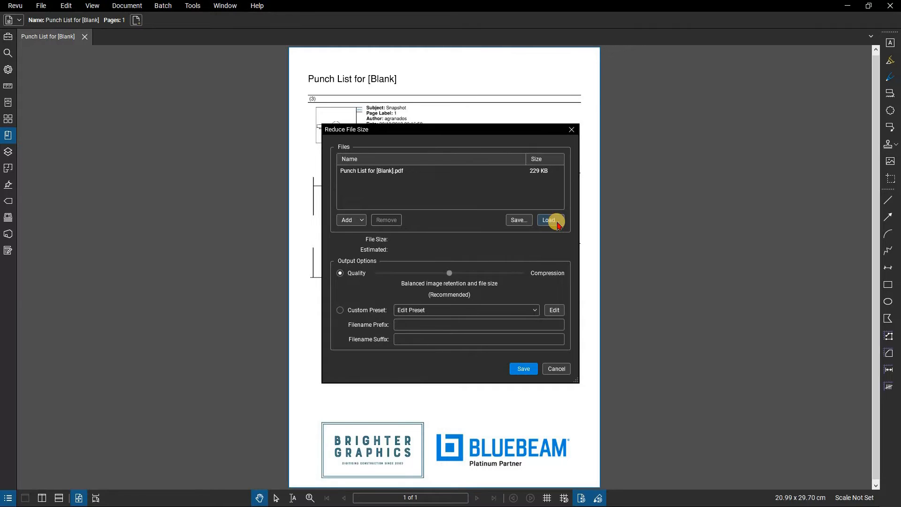
mouse_move(404, 210)
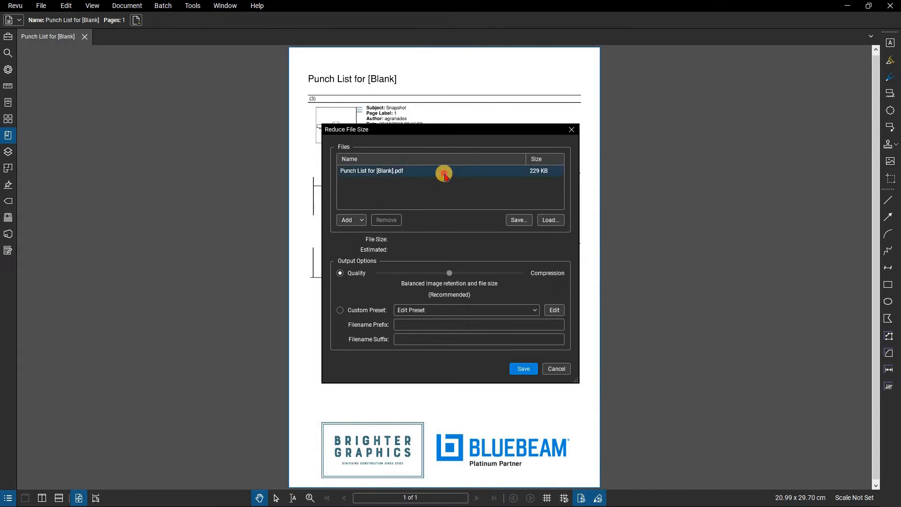
click(442, 171)
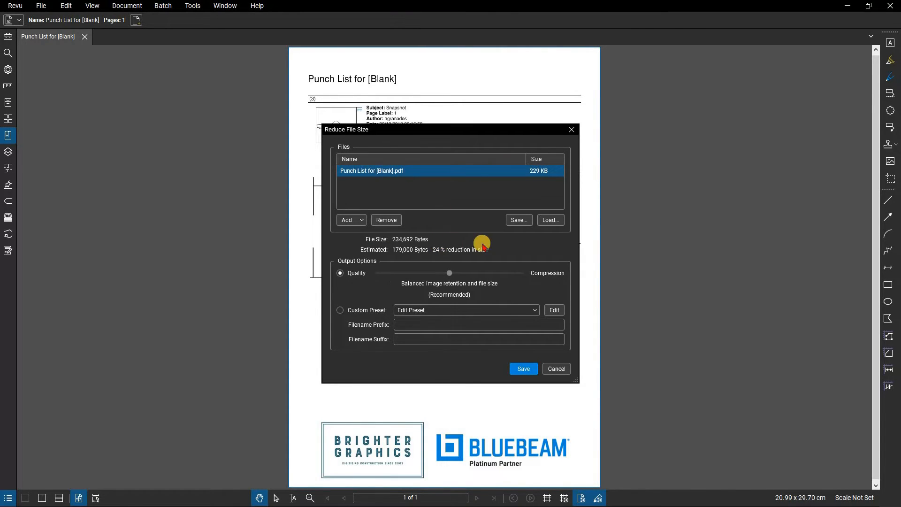
mouse_move(497, 244)
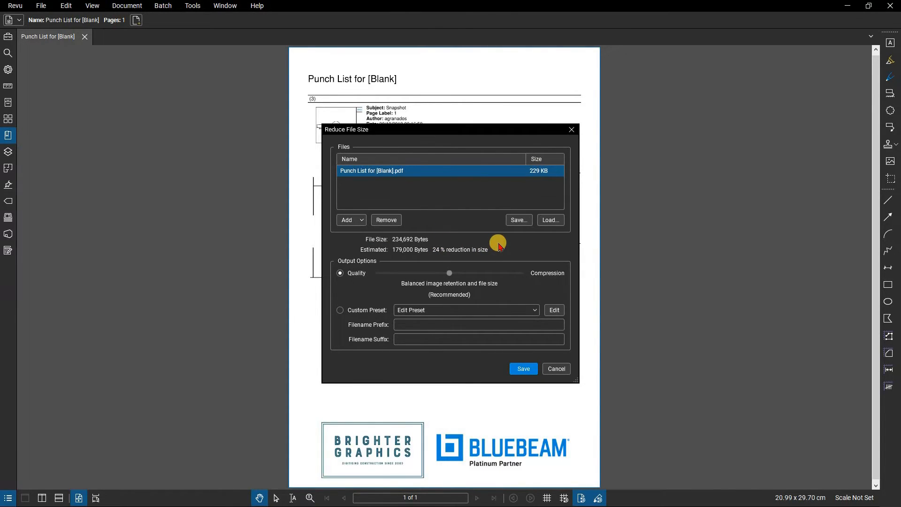
mouse_move(458, 280)
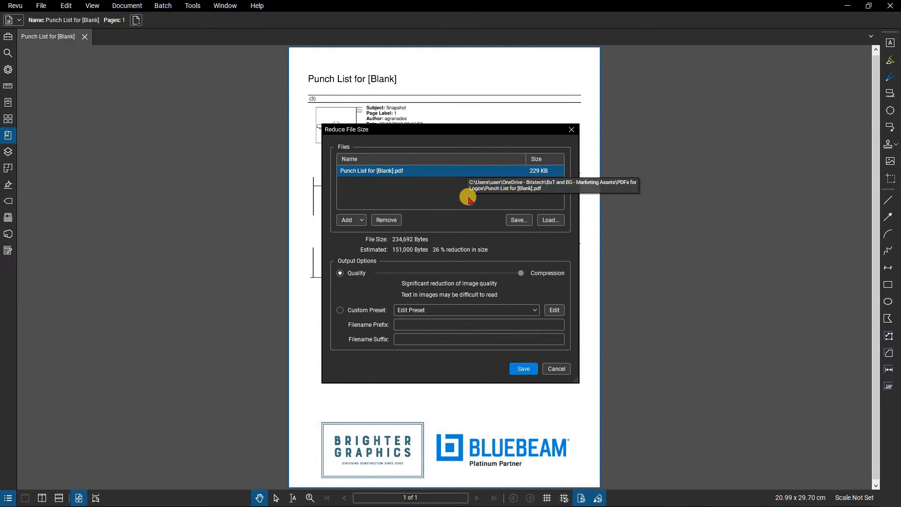
mouse_move(471, 217)
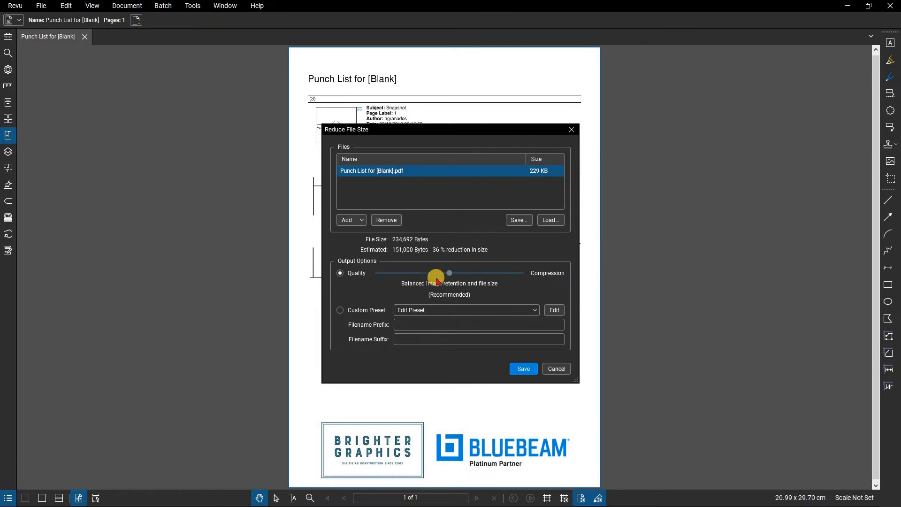
Switch to a Custom preset and view its Miscellaneous clean-up options, all ticked.
click(340, 311)
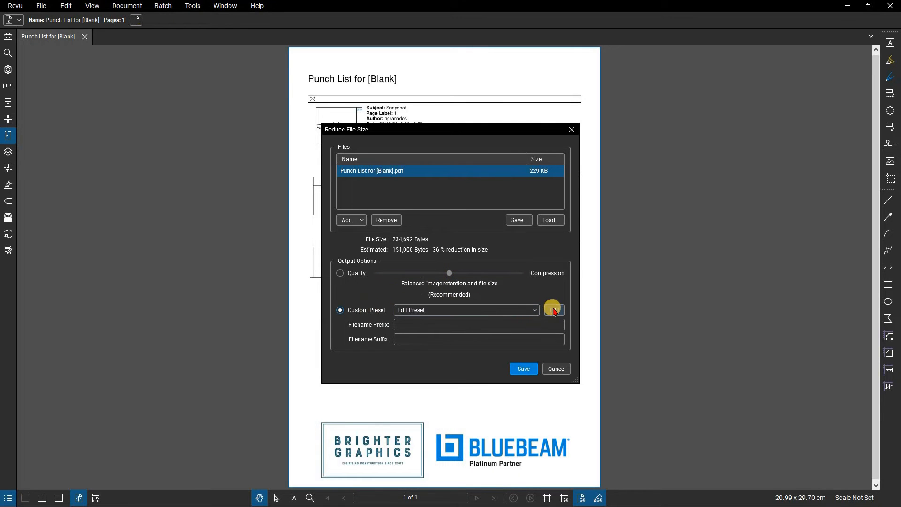
click(552, 309)
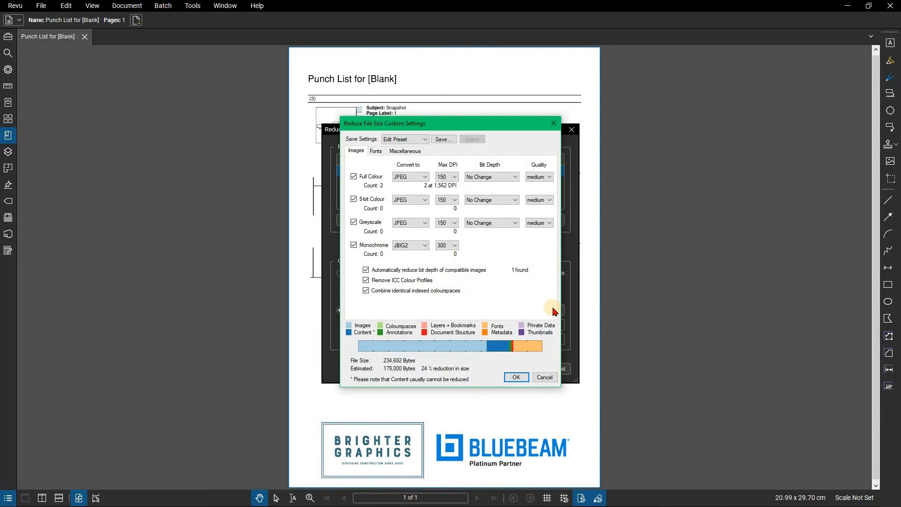
mouse_move(467, 161)
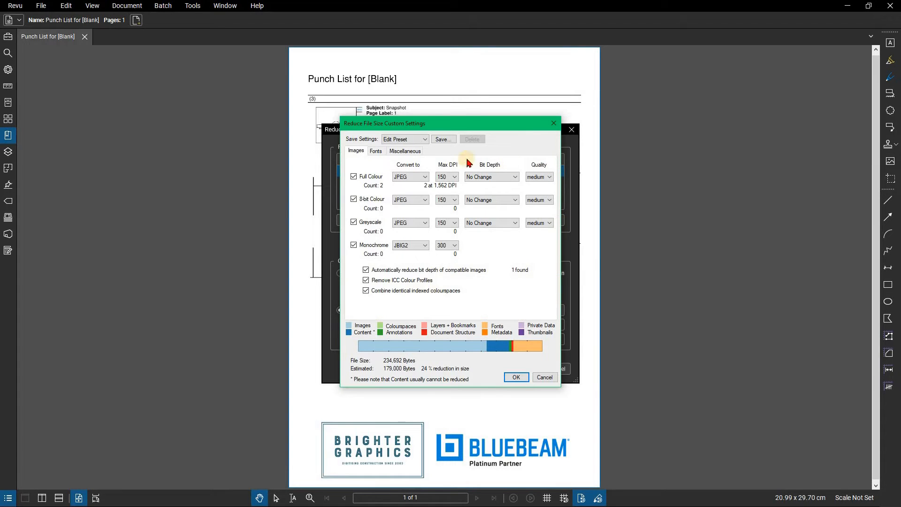
mouse_move(384, 162)
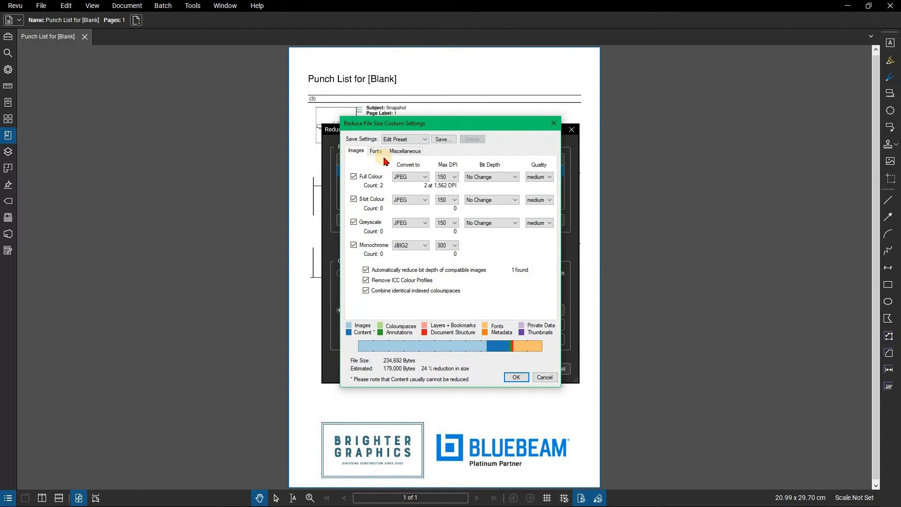
mouse_move(376, 153)
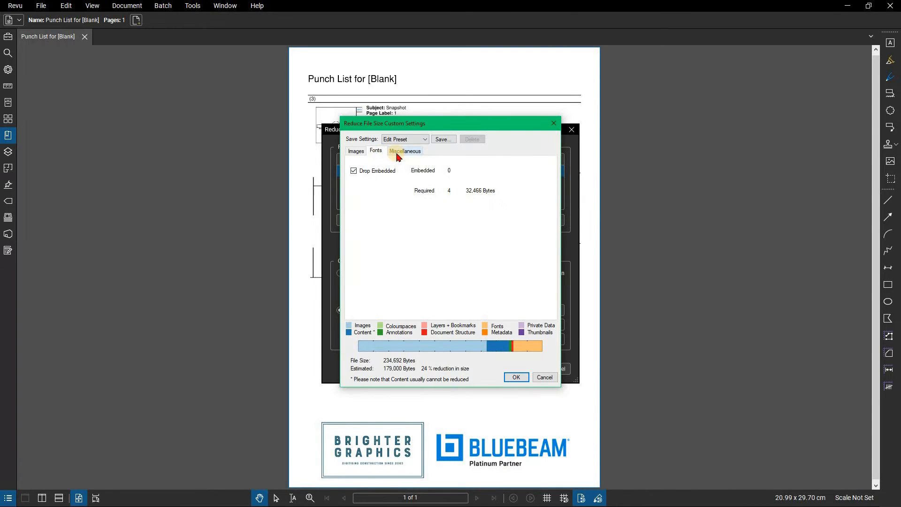
click(404, 151)
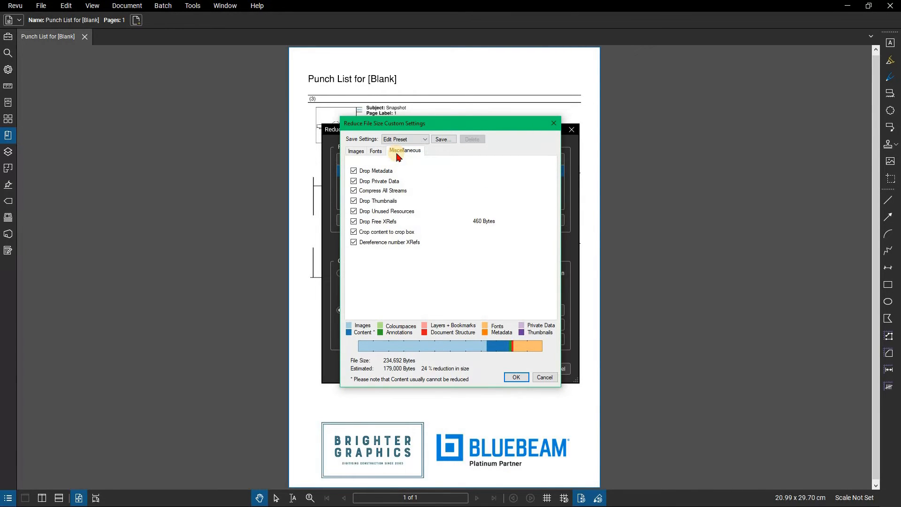
mouse_move(420, 334)
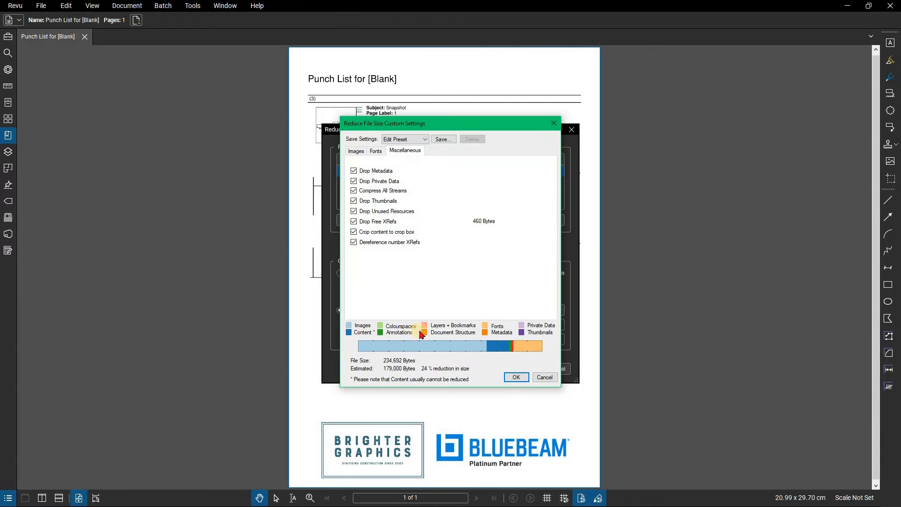
mouse_move(375, 154)
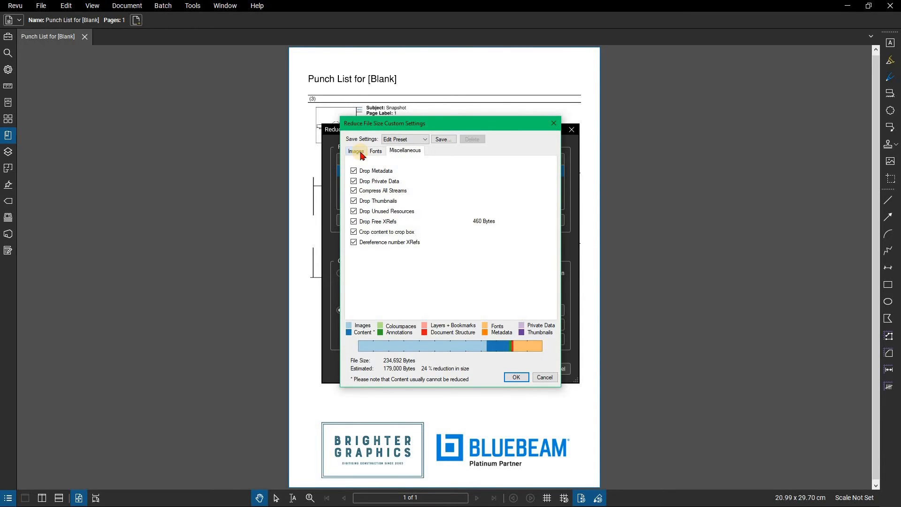
Review the Images settings: JPEG at 150 DPI medium, monochrome JBIG2 at 300.
click(356, 151)
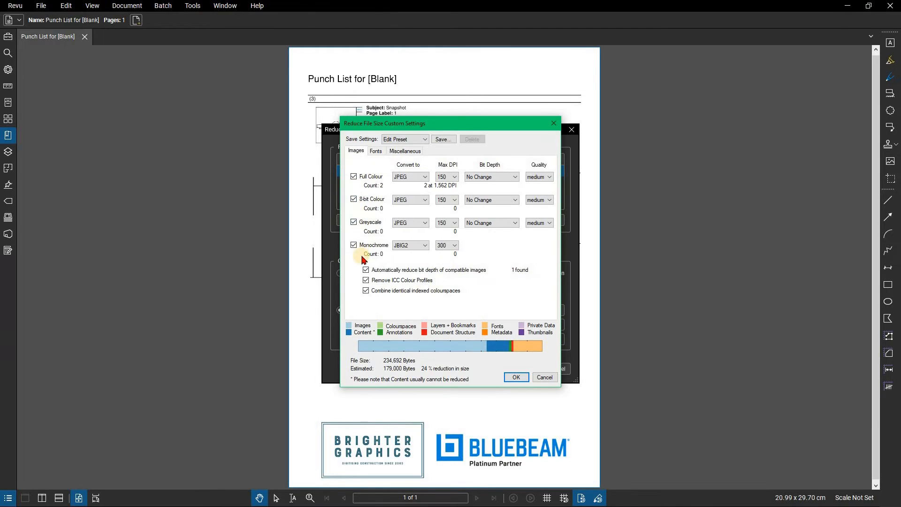
mouse_move(353, 259)
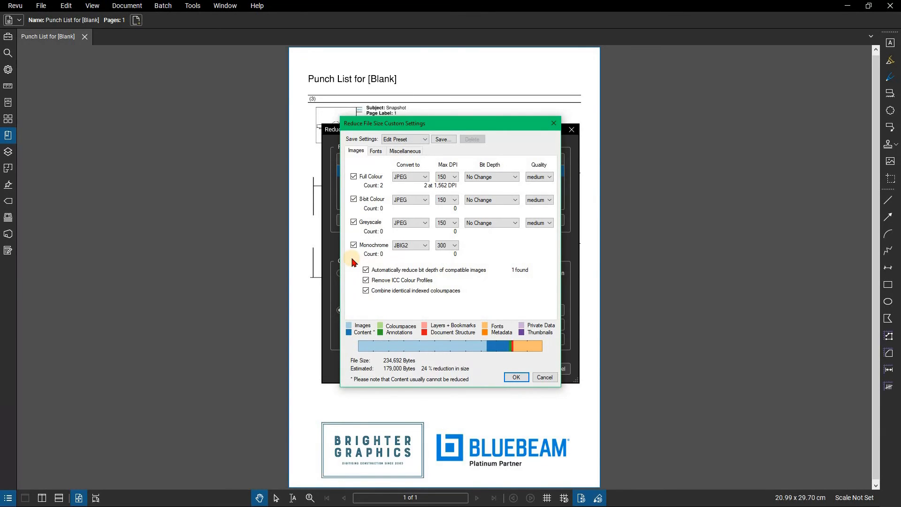
mouse_move(378, 231)
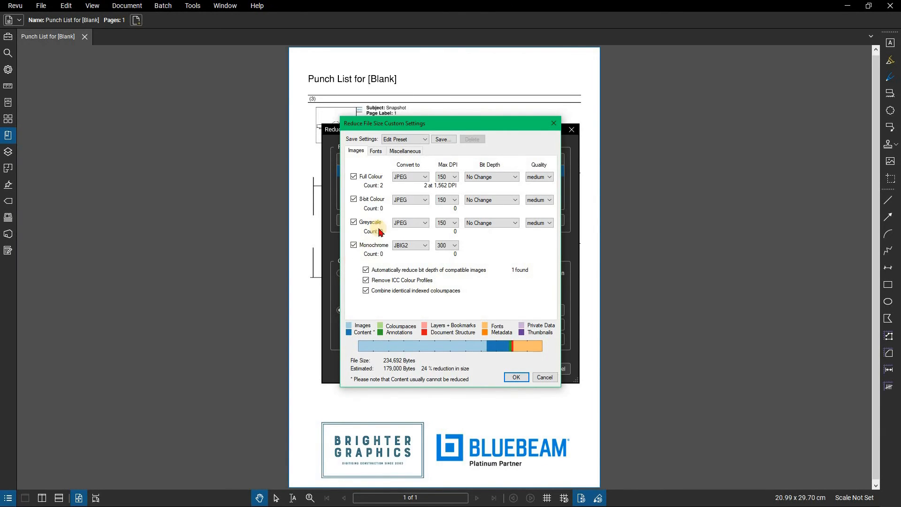
mouse_move(441, 153)
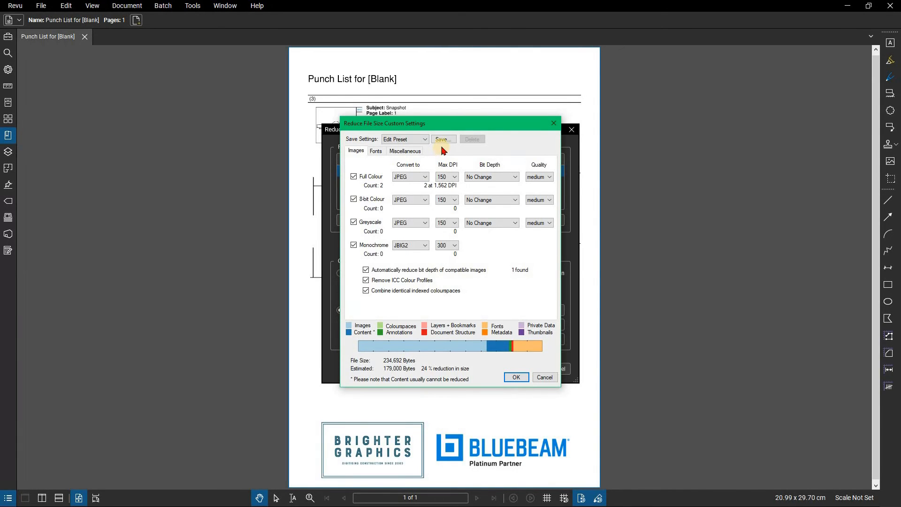
Save the settings as preset 'BG', confirming overwrite, then delete that preset.
click(442, 139)
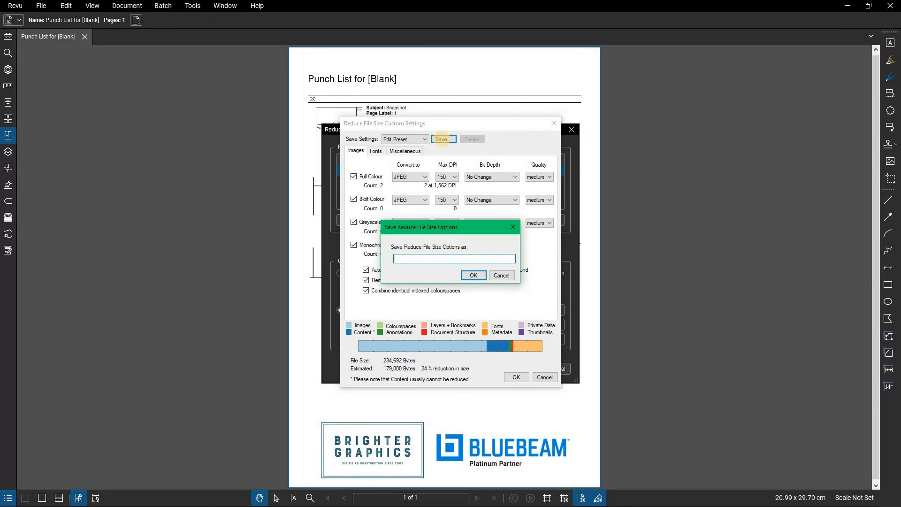
click(473, 275)
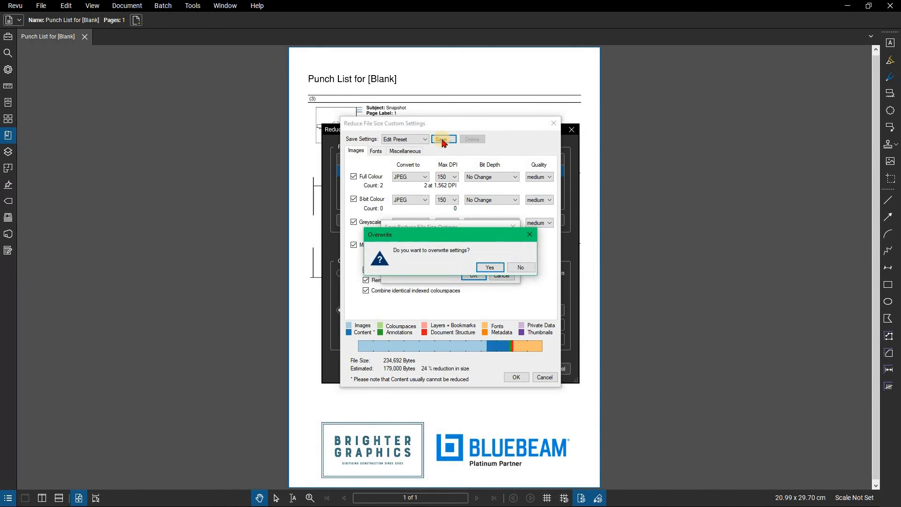
click(489, 267)
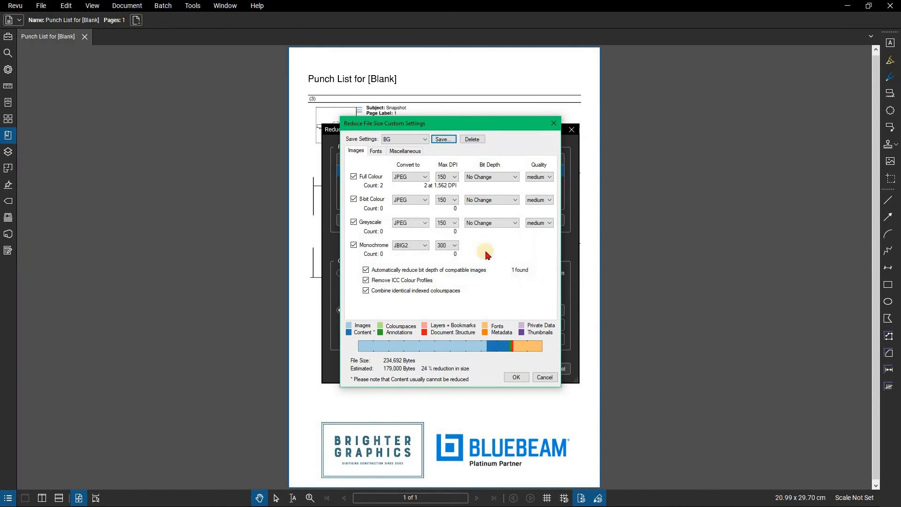
click(471, 139)
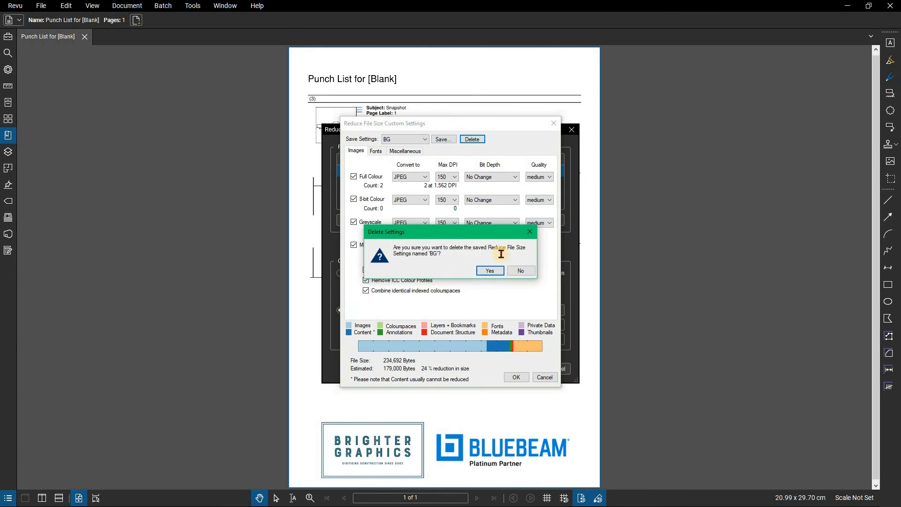
click(489, 271)
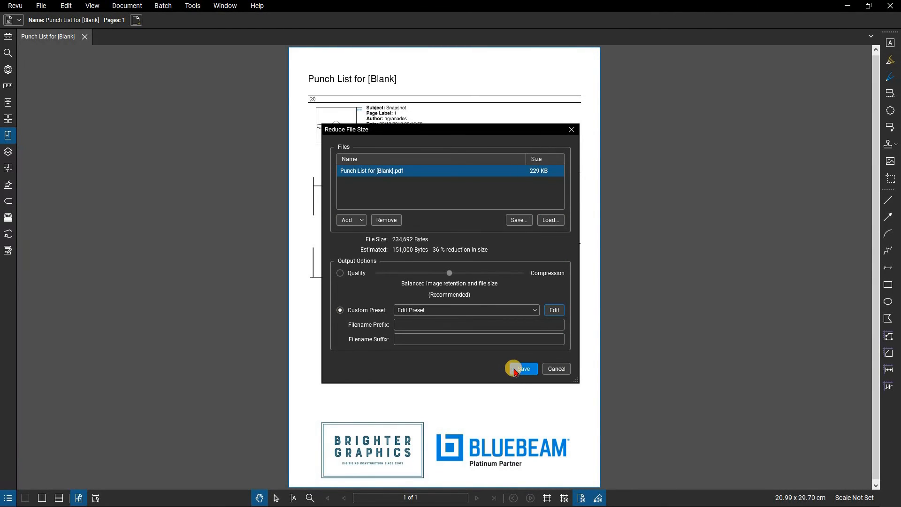
Save with no prefix or suffix, overwrite the original PDF, and close the results.
click(479, 324)
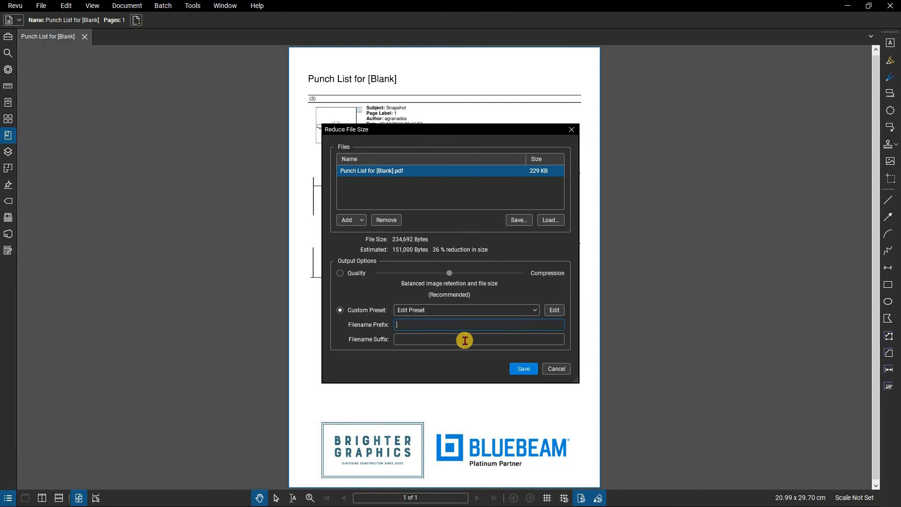
click(478, 338)
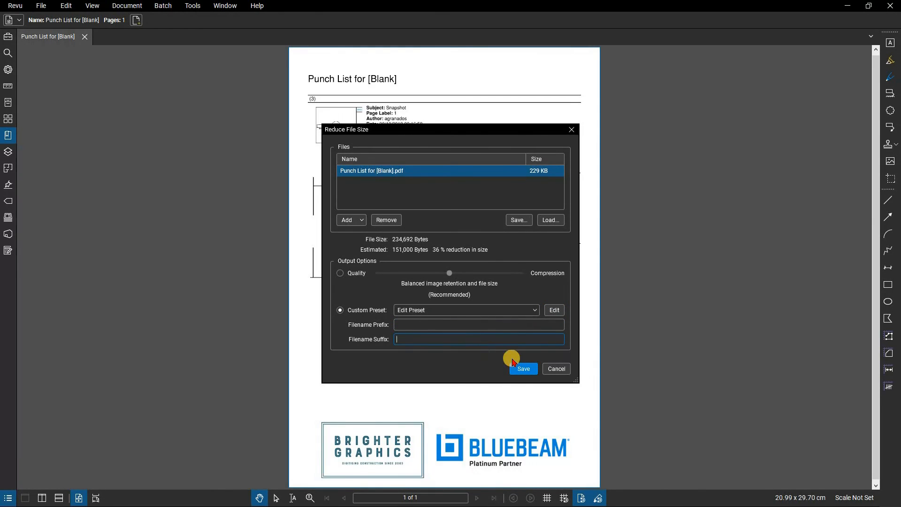
click(522, 368)
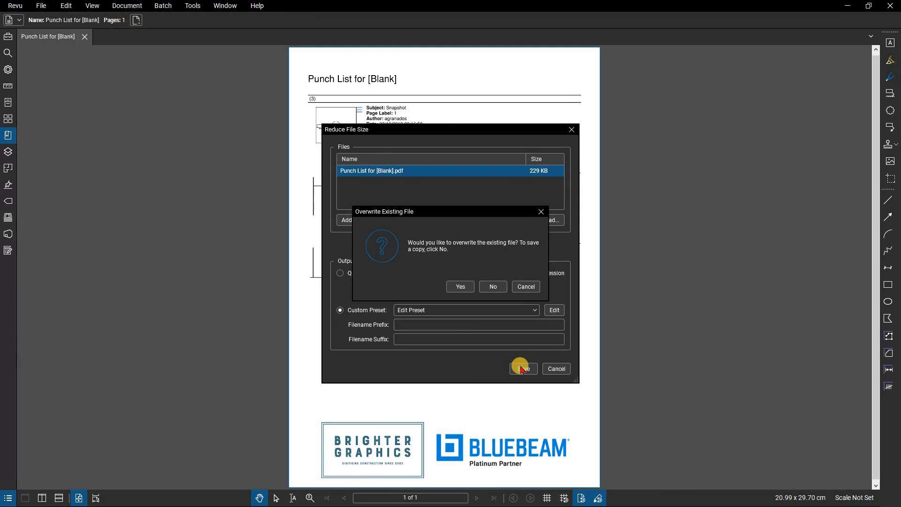
click(460, 286)
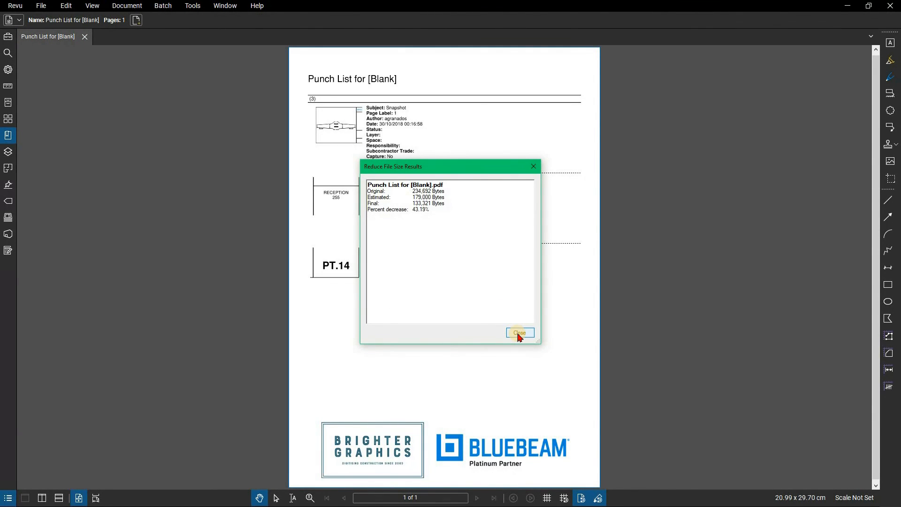
click(517, 333)
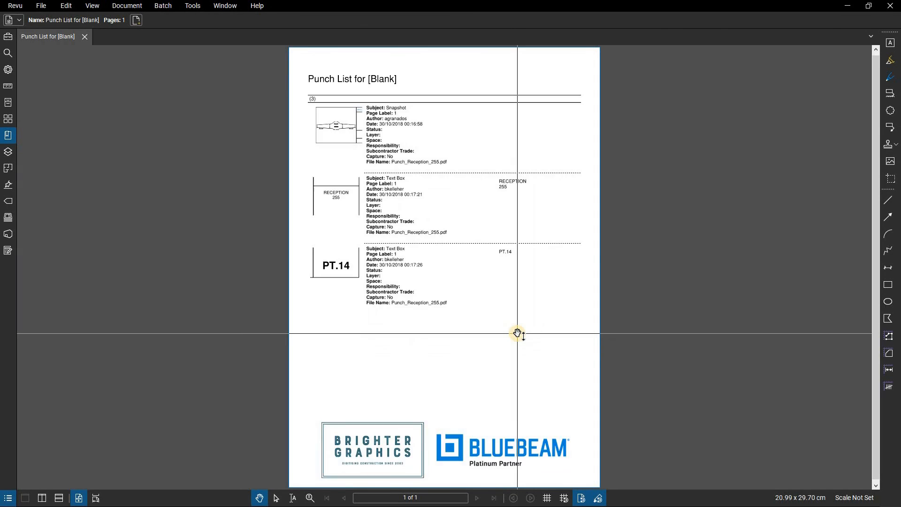